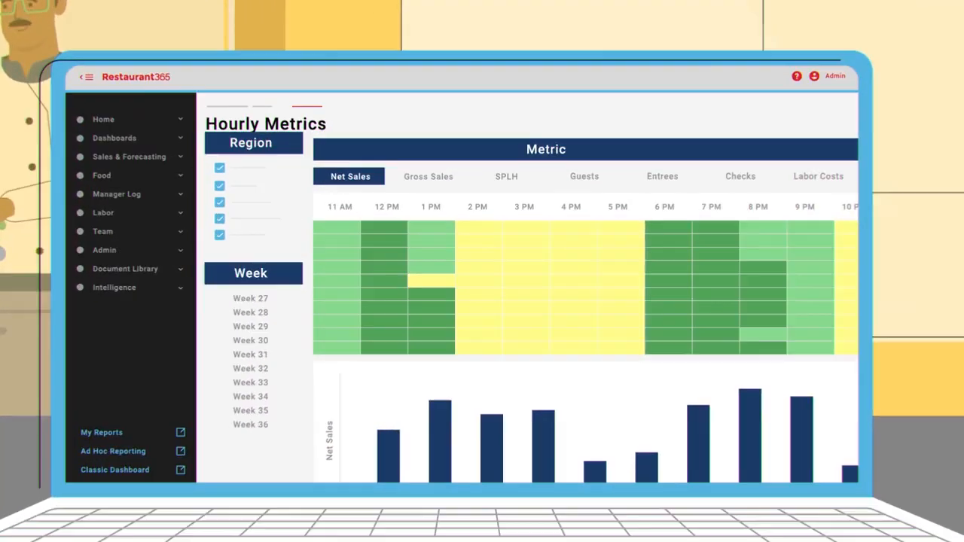
Switch the heatmap metric to Entrees, then to Labor Costs, showing red/yellow/green hourly cells.
{"action": "left_click", "coordinate": [663, 175]}
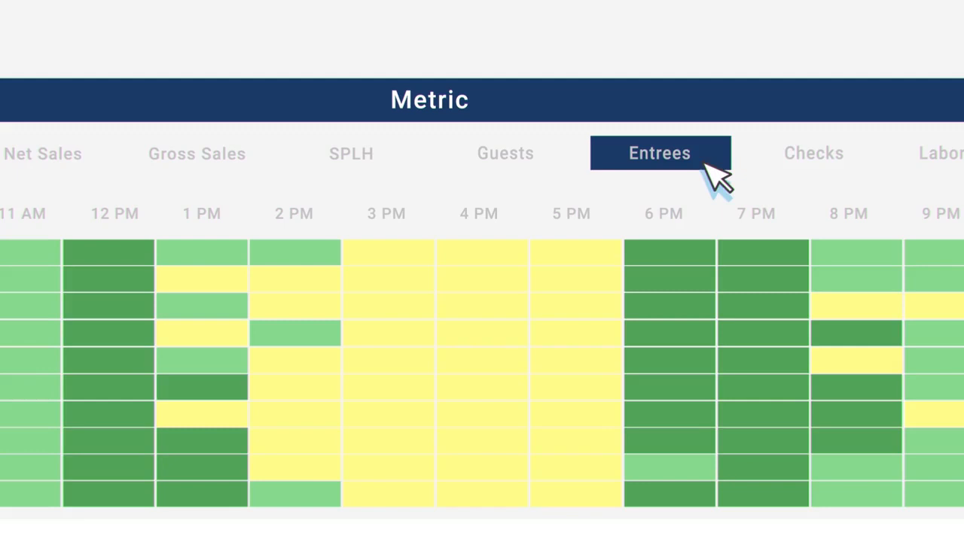
{"action": "left_click", "coordinate": [867, 153]}
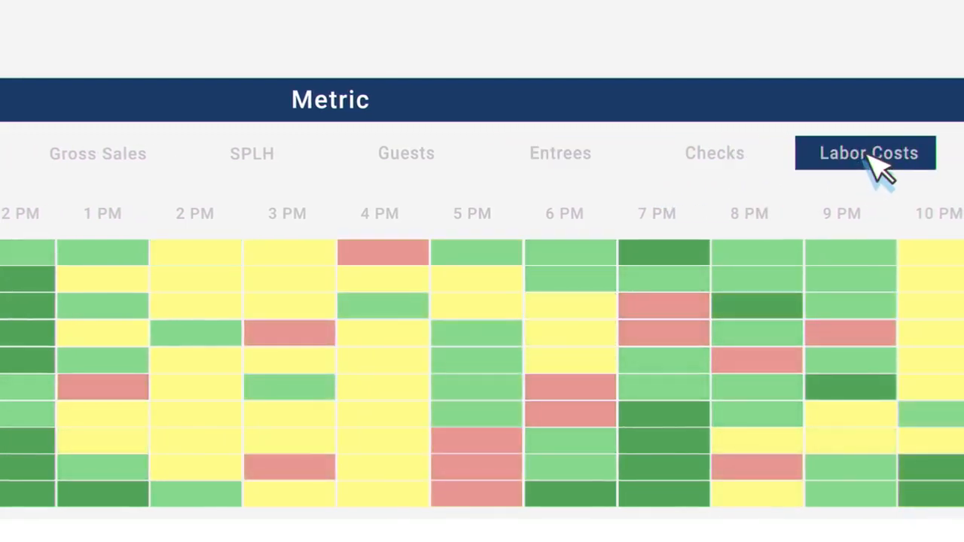